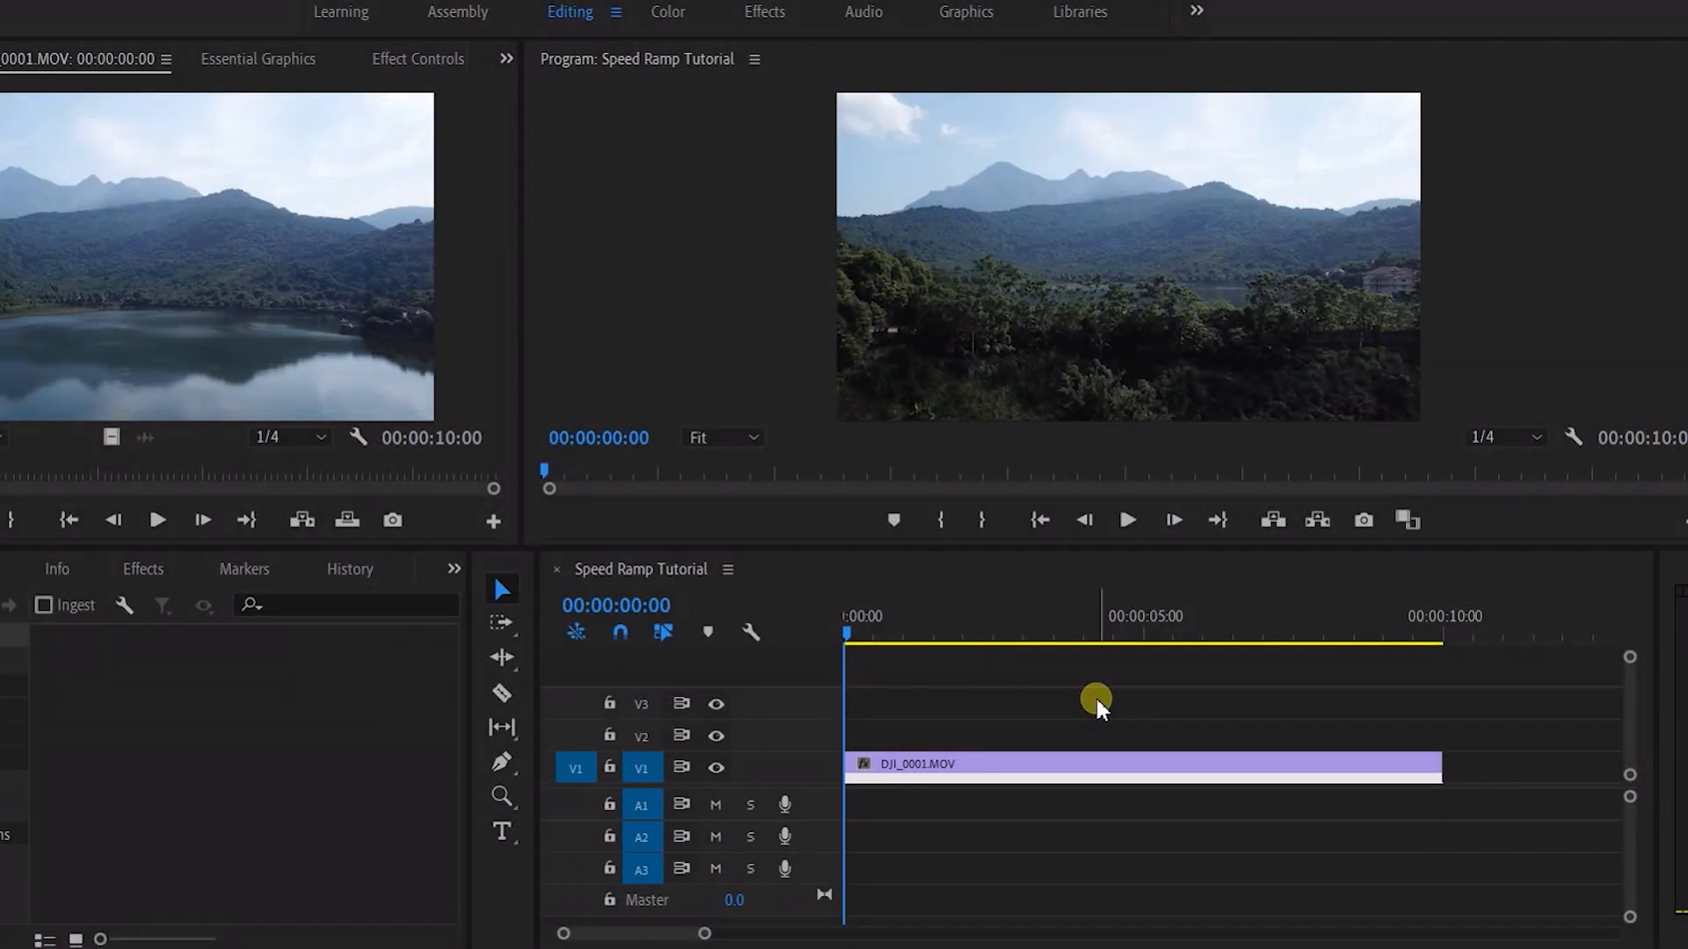
{"action": "mouse_move", "coordinate": [1392, 681]}
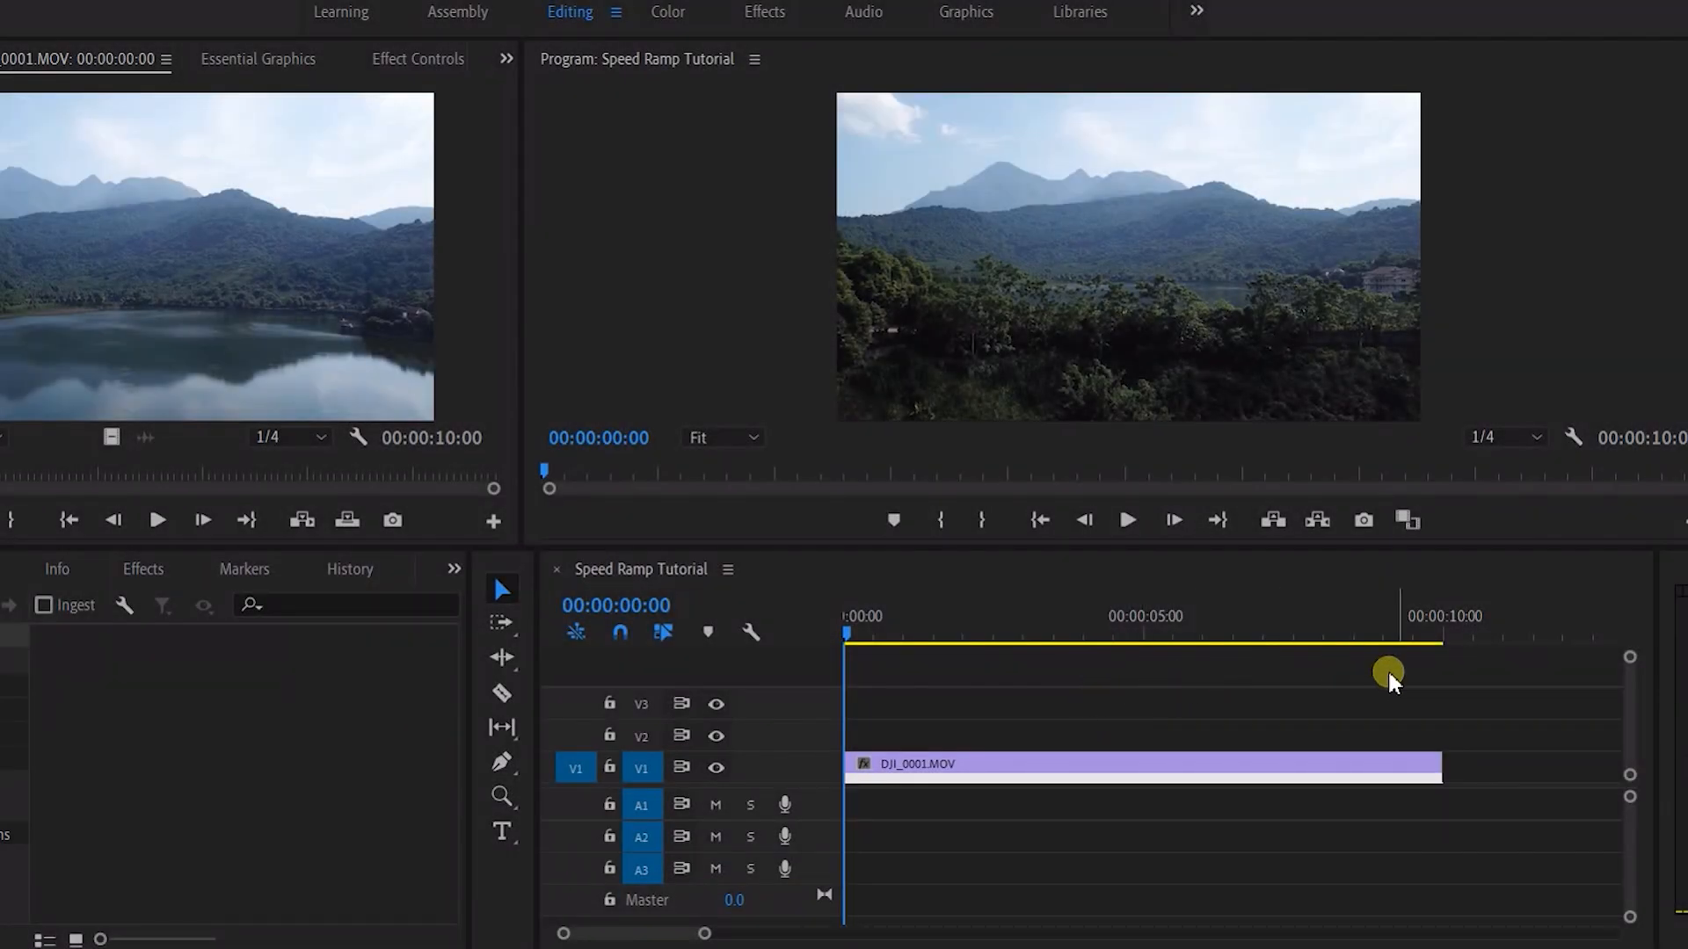
{"action": "mouse_move", "coordinate": [1490, 705]}
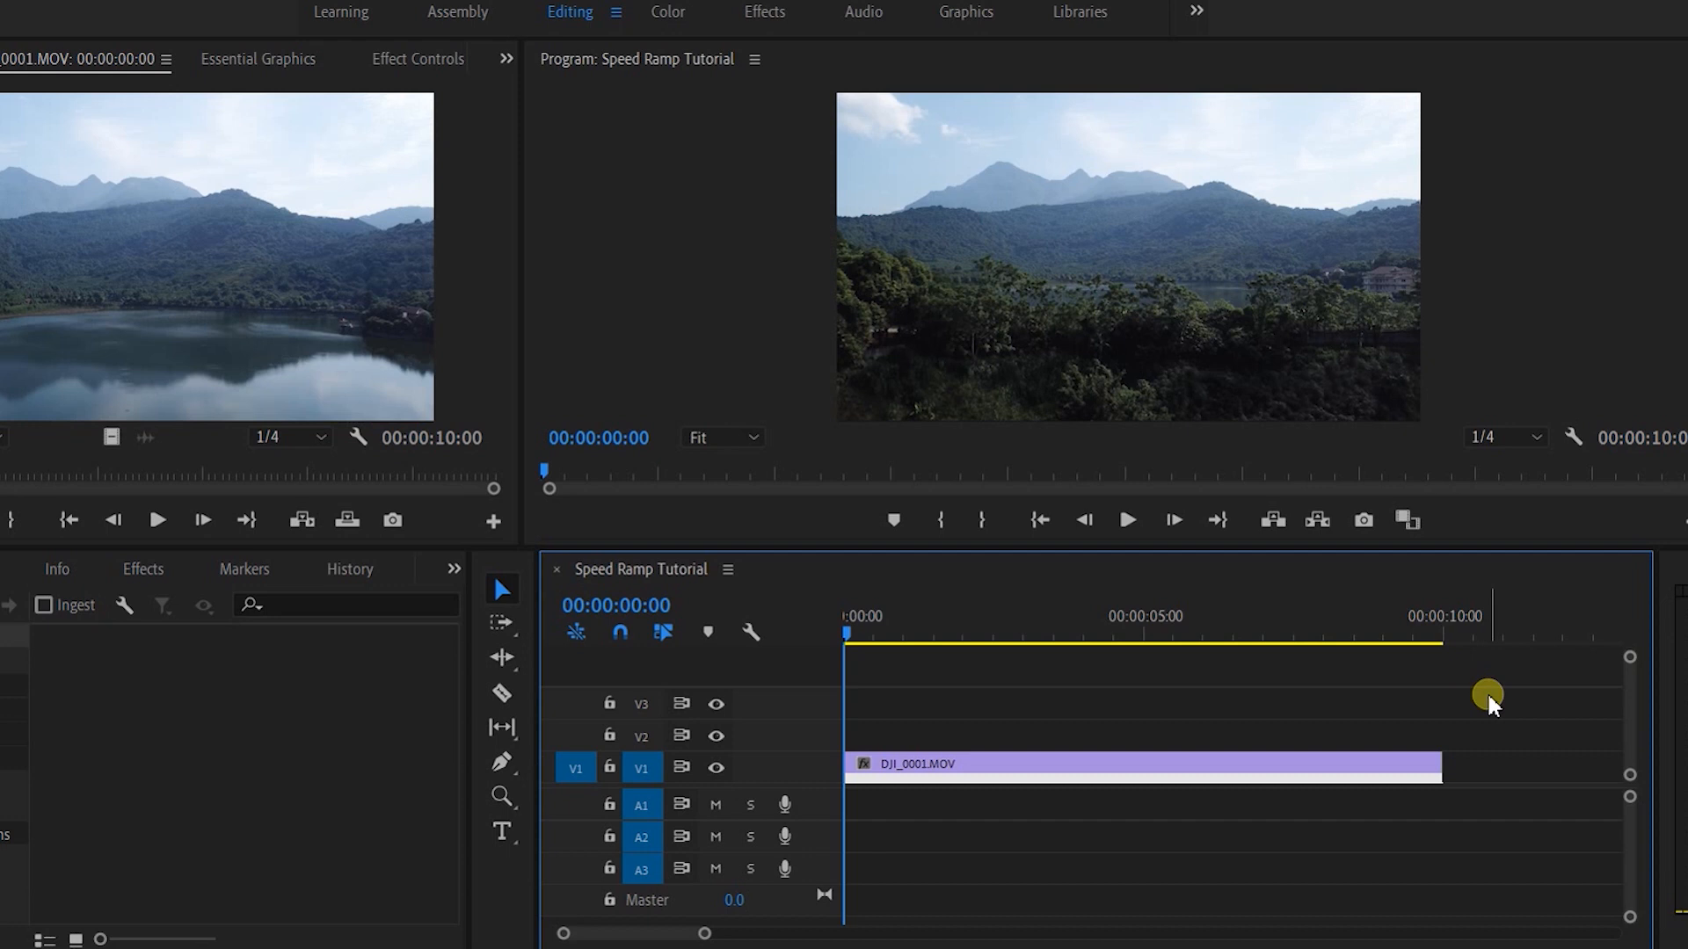
Display the Time Remapping > Speed line on the DJI_0001.MOV clip, playhead at 00:00:01:06.
{"action": "left_click", "coordinate": [1126, 519]}
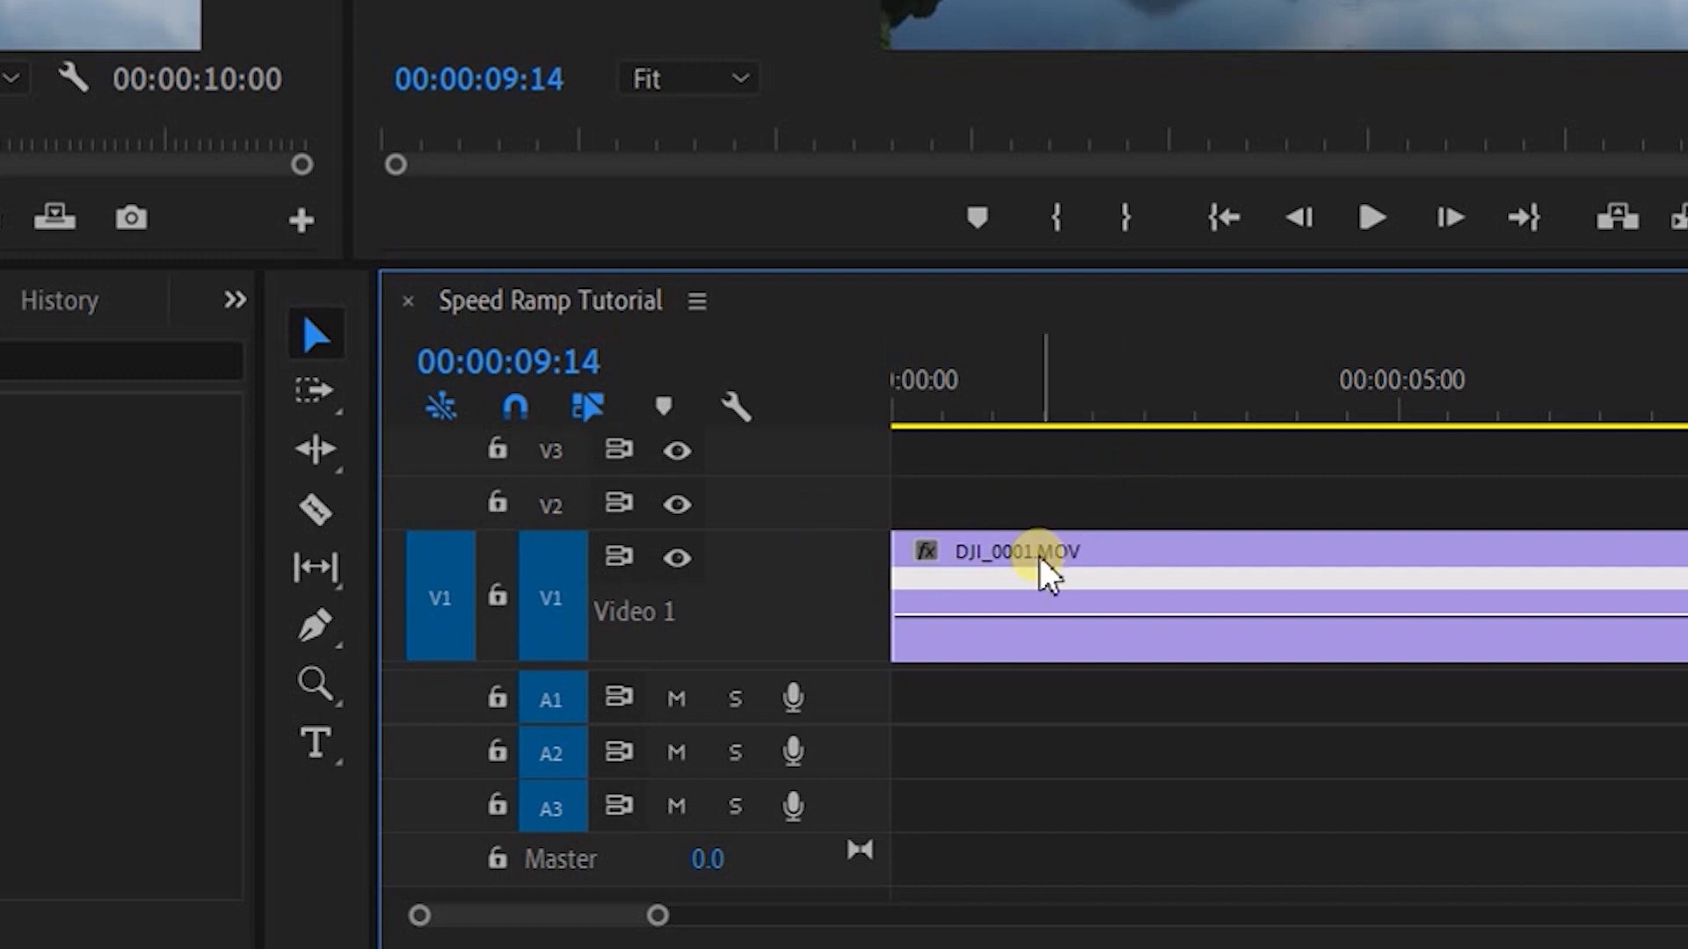
{"action": "right_click", "coordinate": [926, 555]}
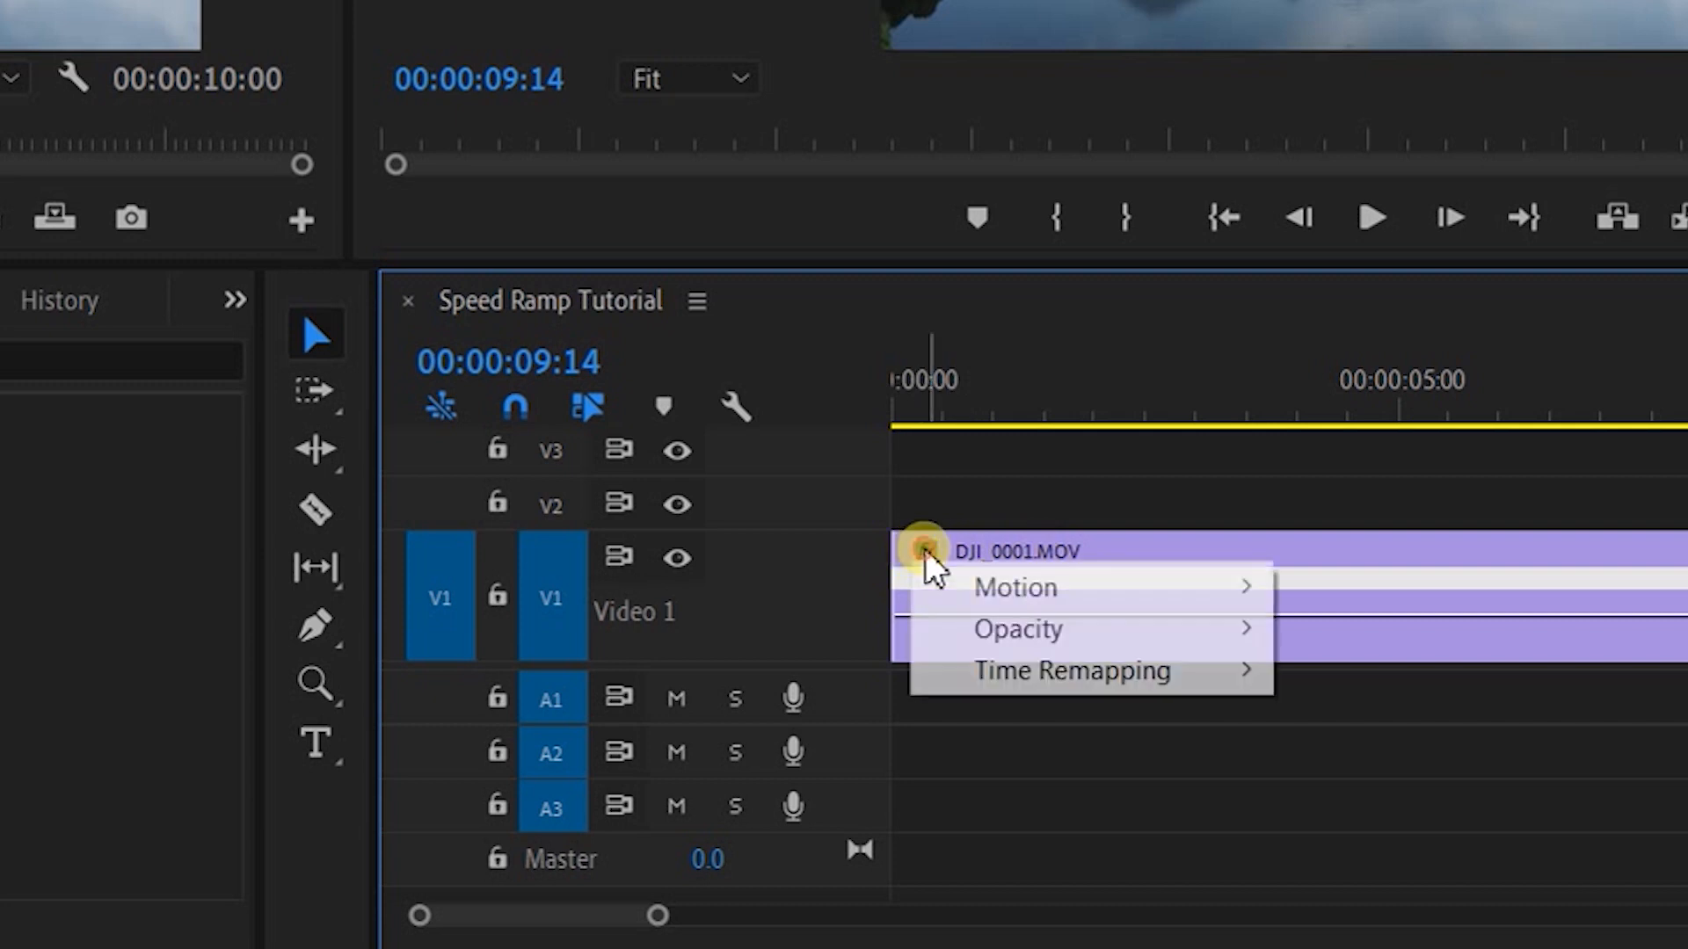
{"action": "mouse_move", "coordinate": [1098, 631]}
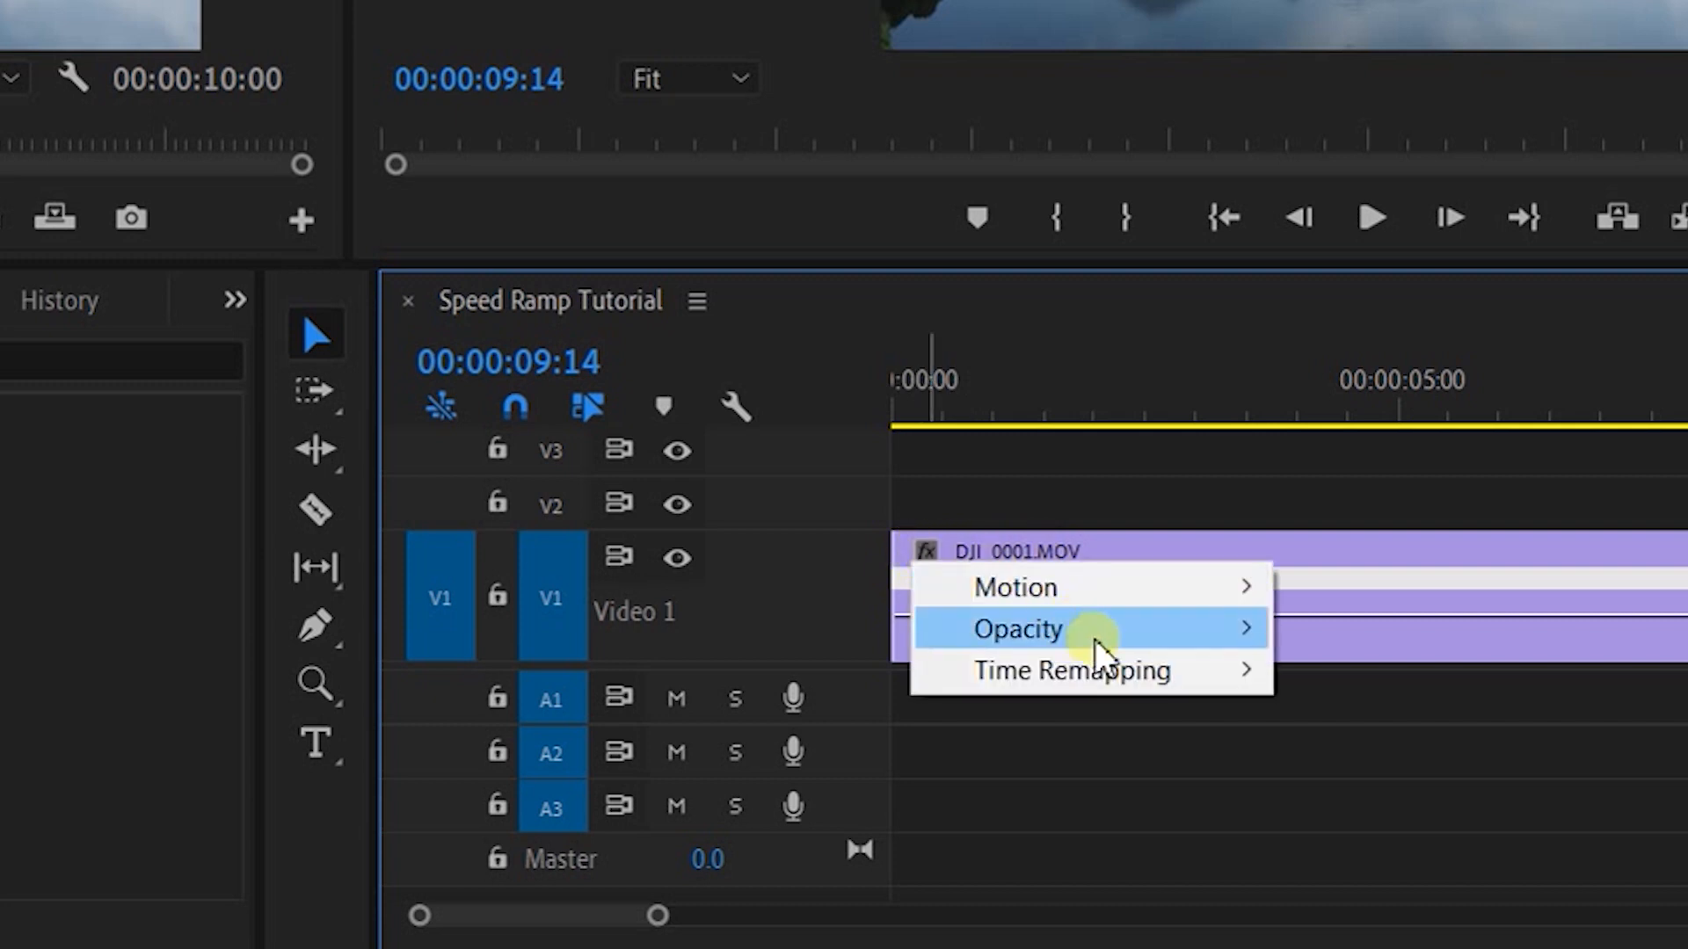
{"action": "mouse_move", "coordinate": [1071, 670]}
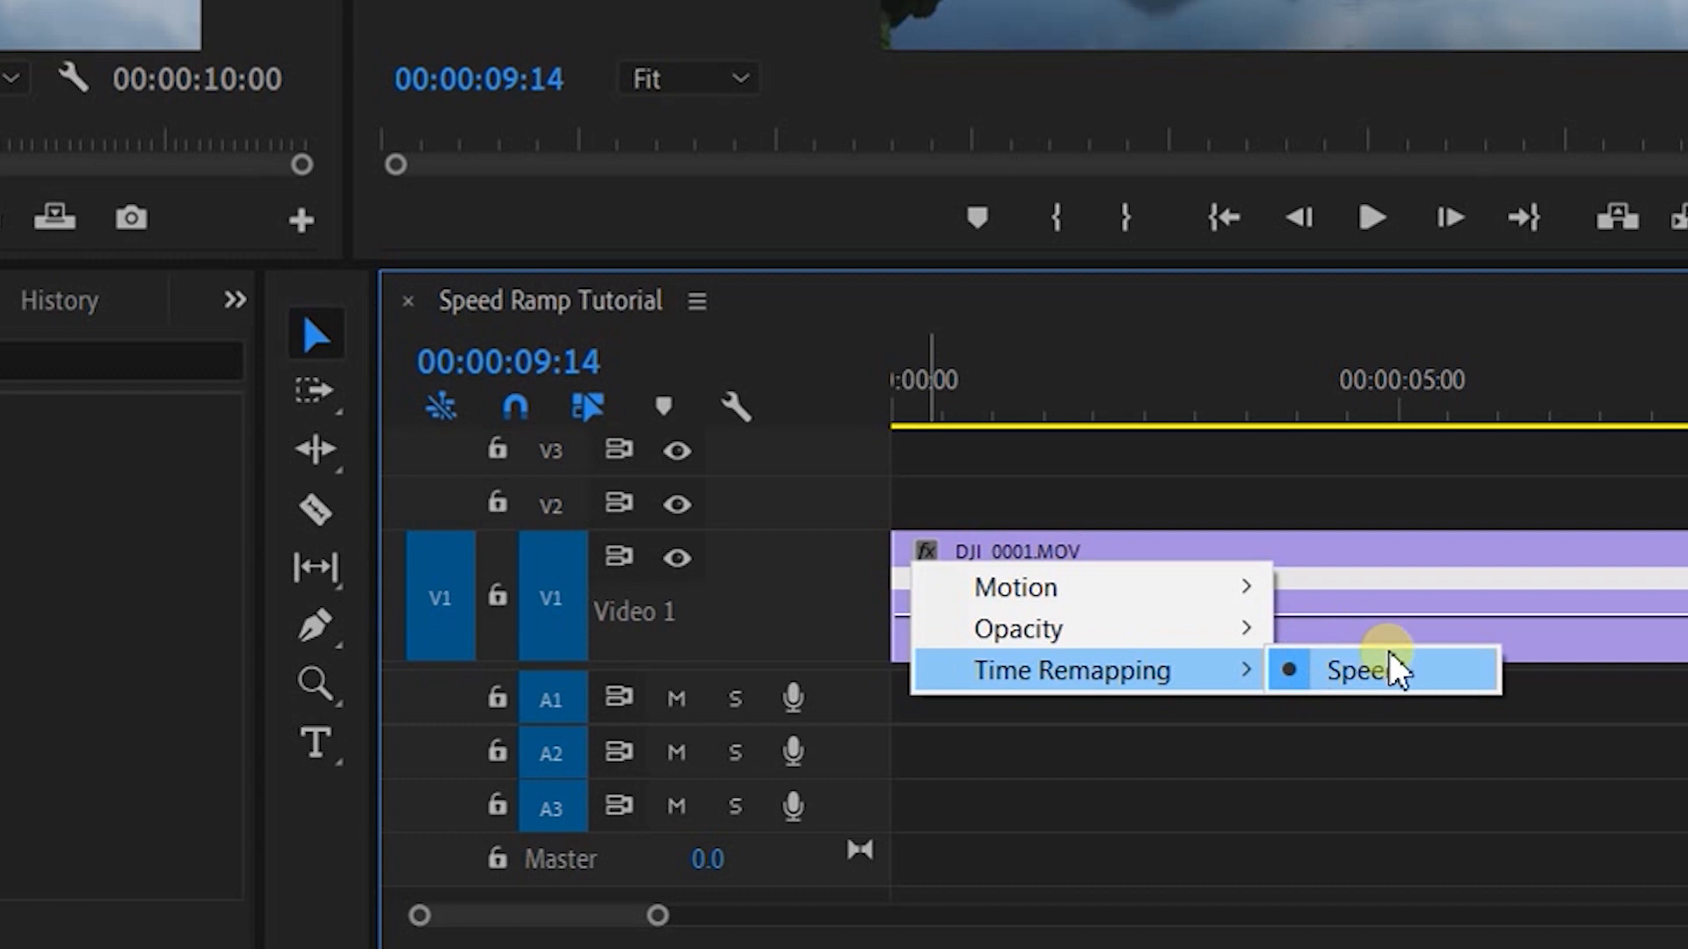
{"action": "left_click", "coordinate": [1358, 671]}
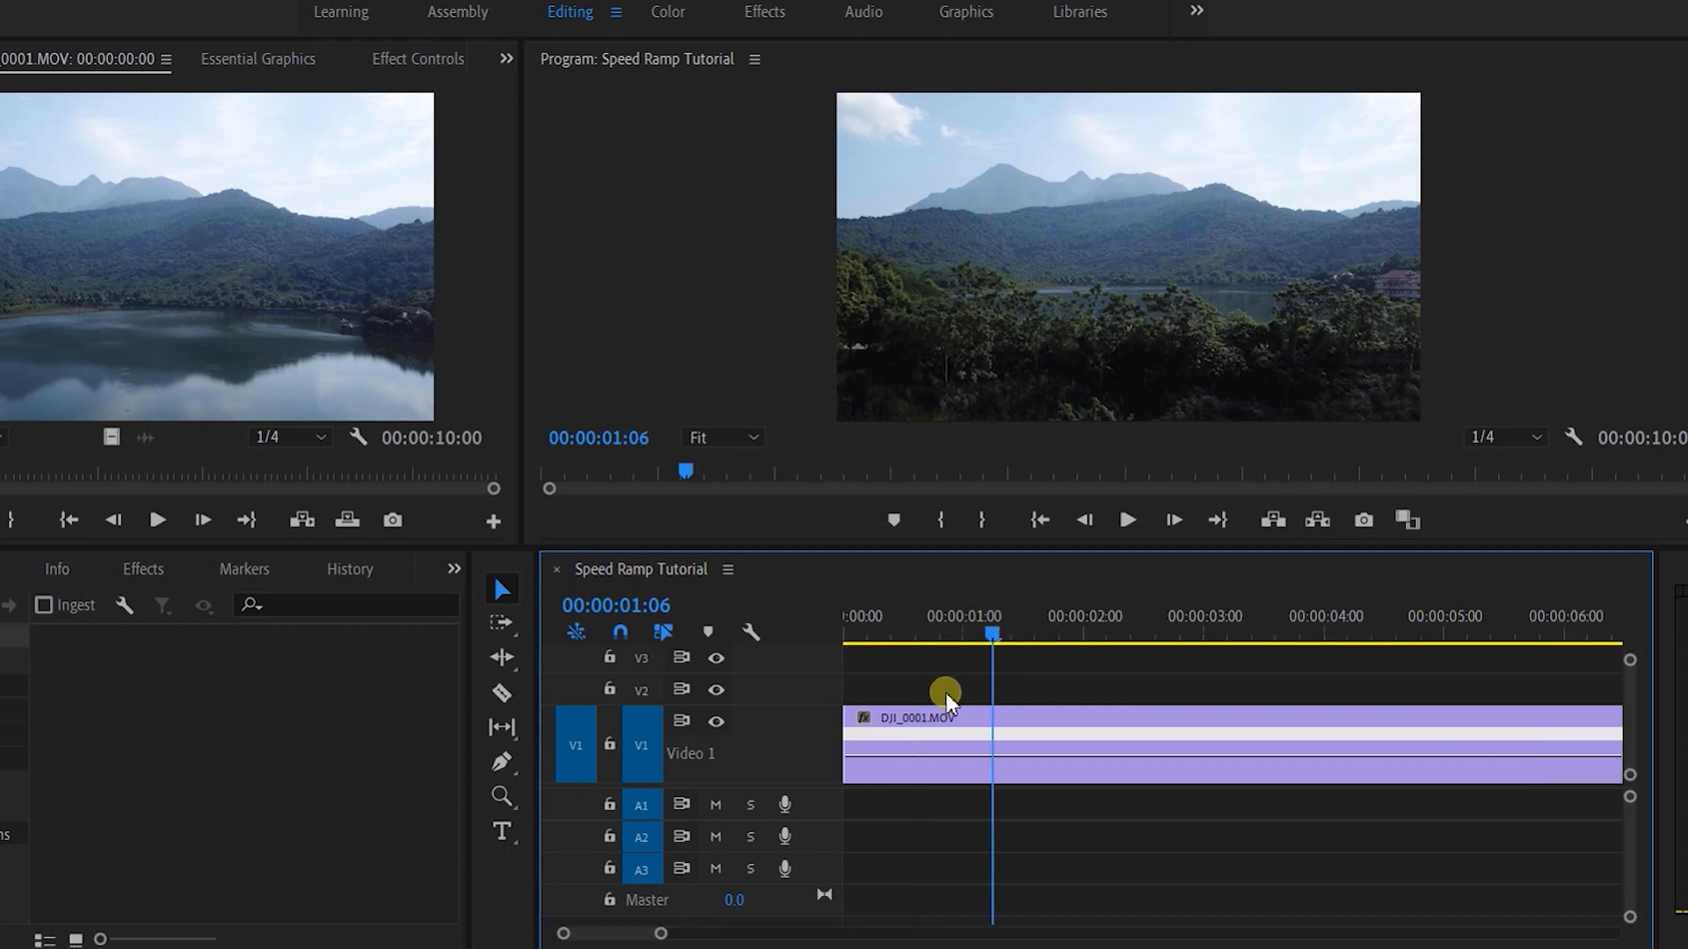
{"action": "mouse_move", "coordinate": [1053, 673]}
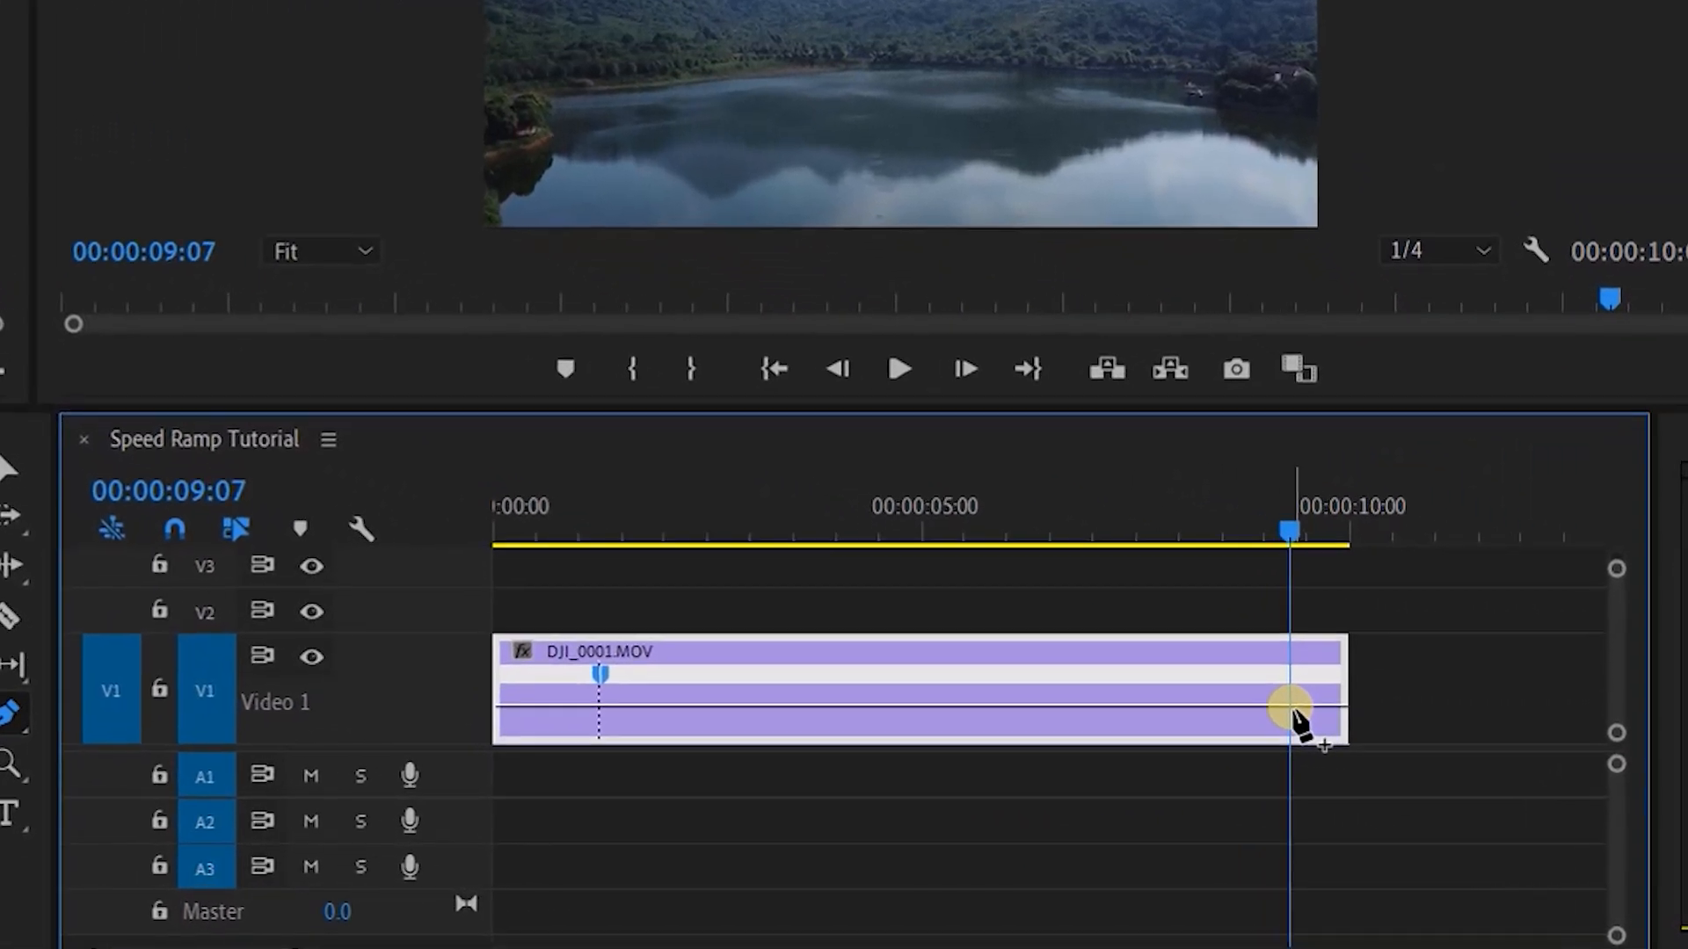
{"action": "mouse_move", "coordinate": [925, 603]}
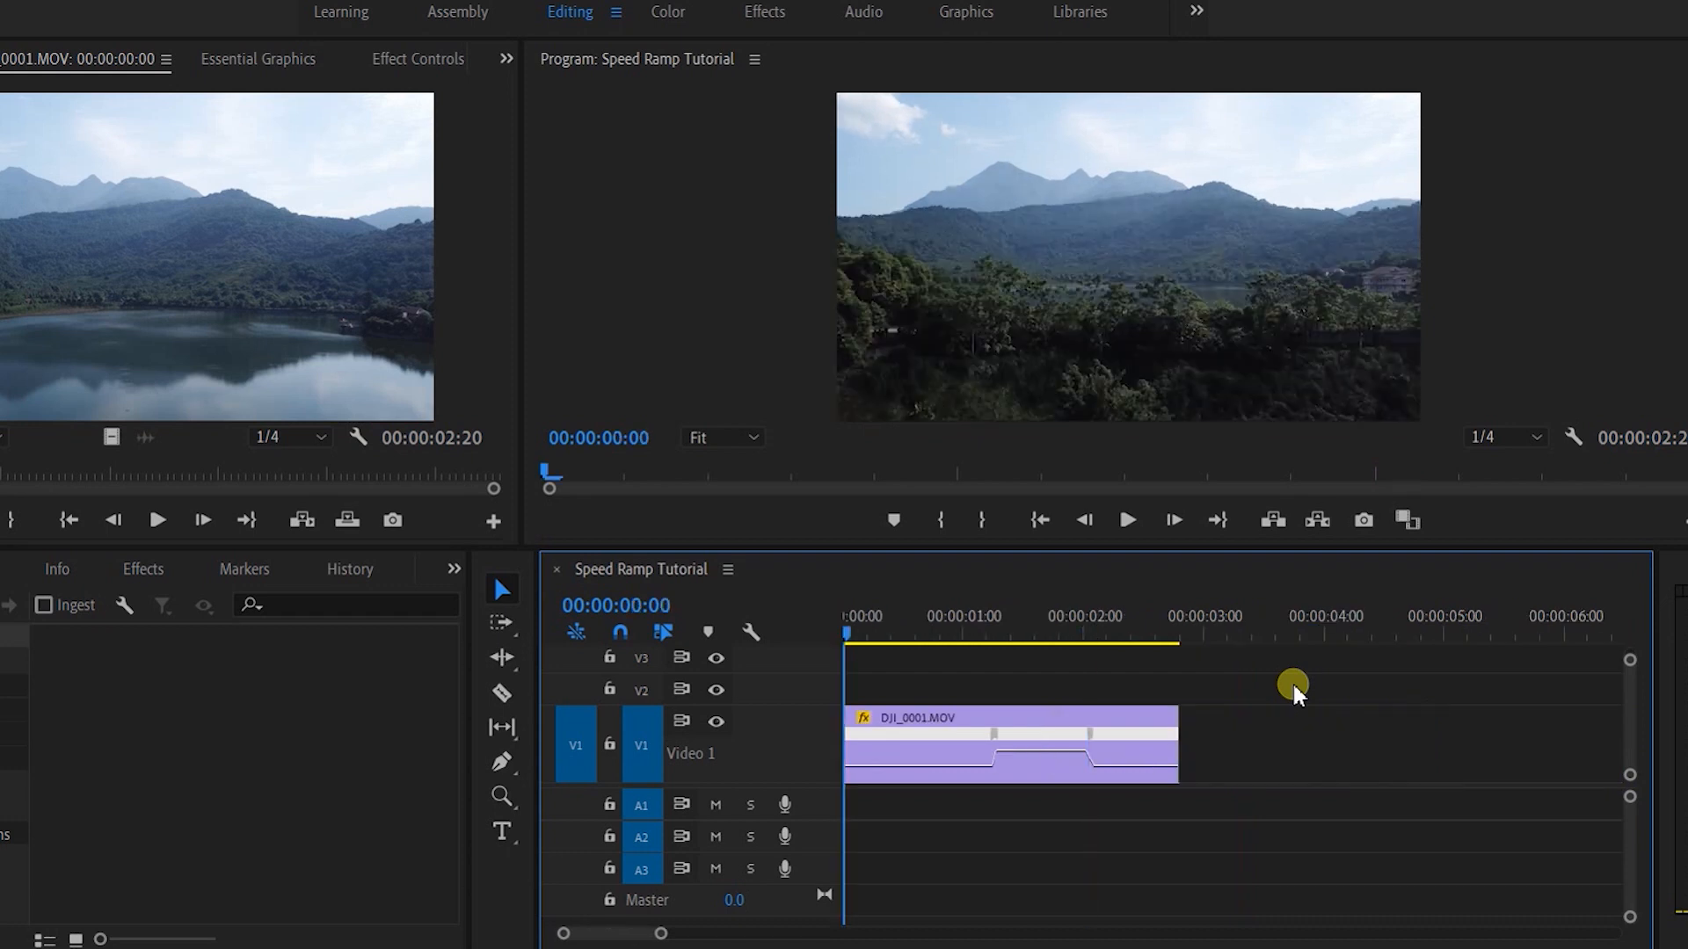
Start playback from the sequence start to preview the DJI_0001.MOV speed ramp.
{"action": "left_click", "coordinate": [1126, 519]}
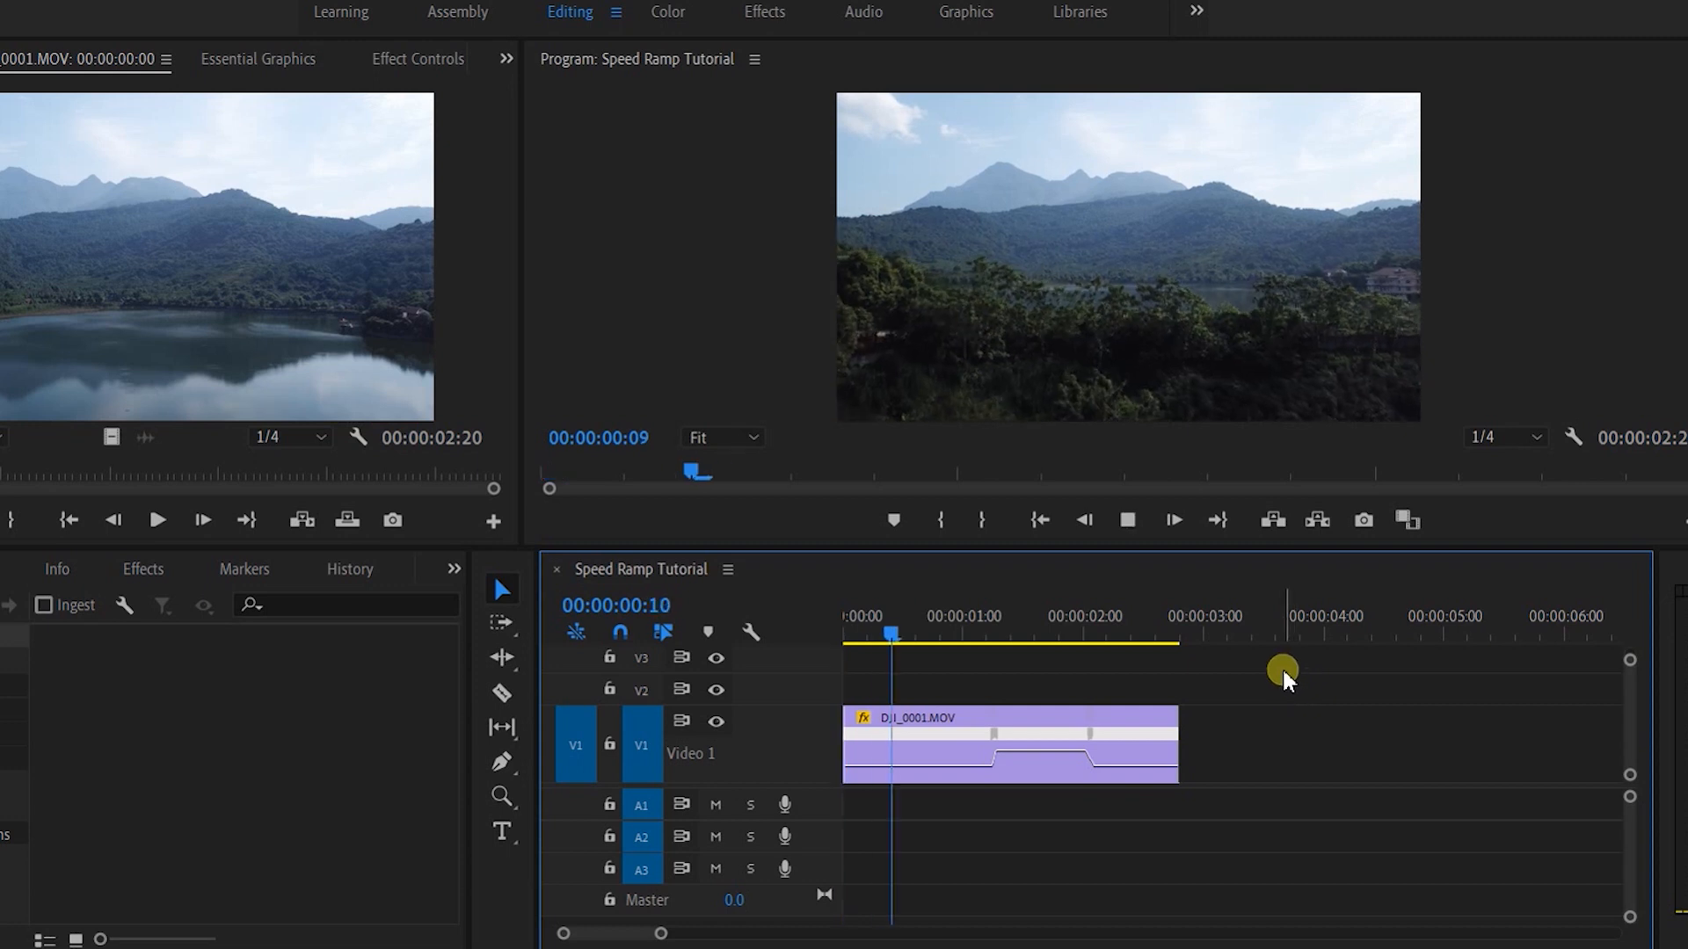